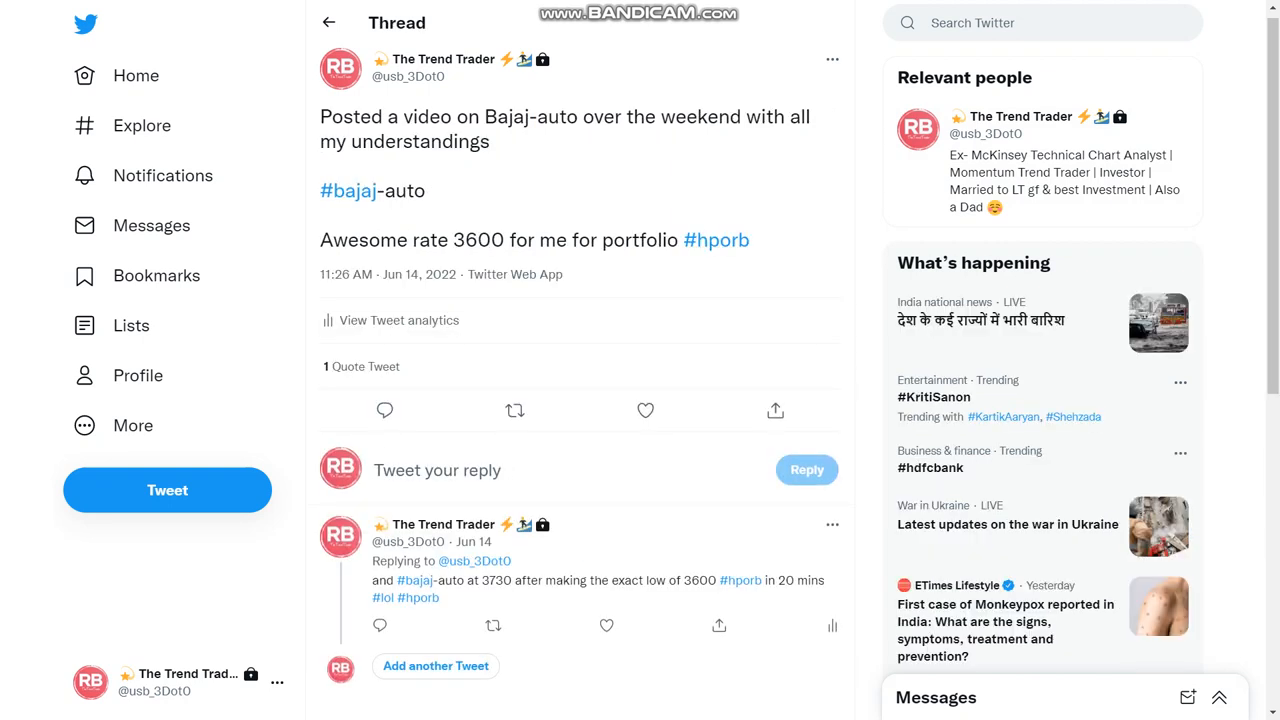
mouse_move(398, 320)
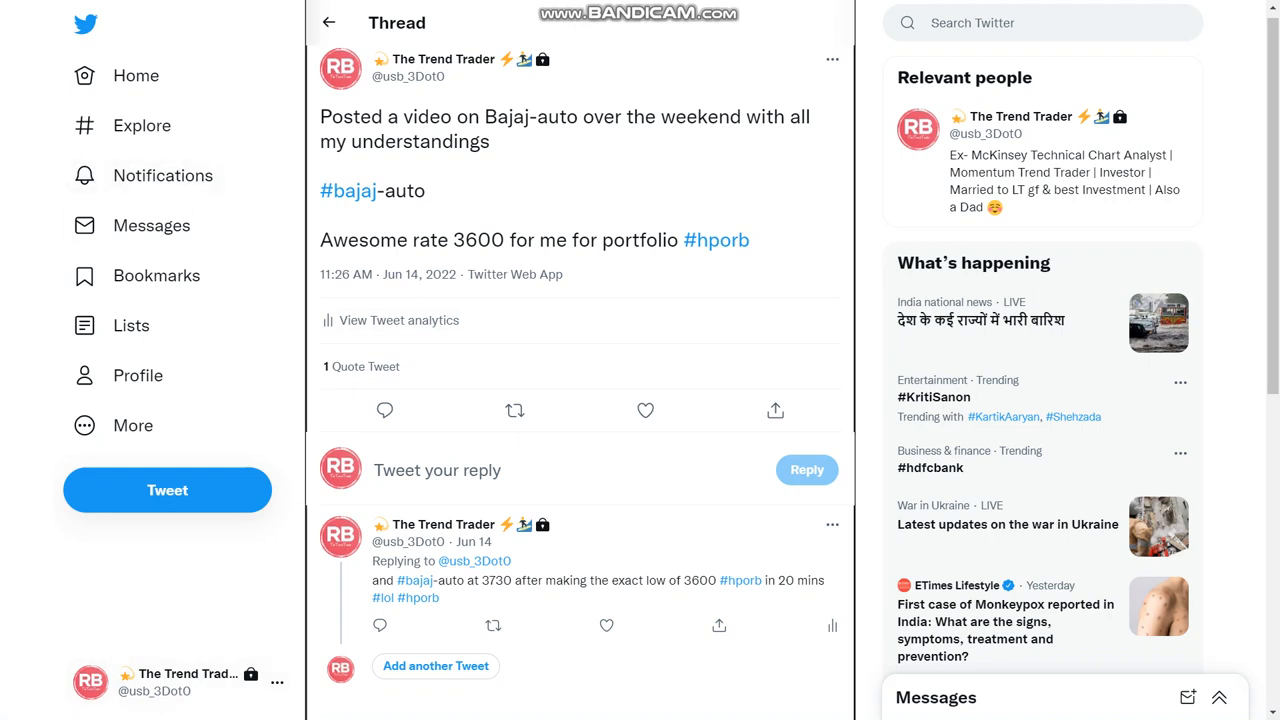
View tweets quoting the Bajaj-auto post and reach the April 11 Escorts-dipped-to-1450 chart tweet
left_click(364, 366)
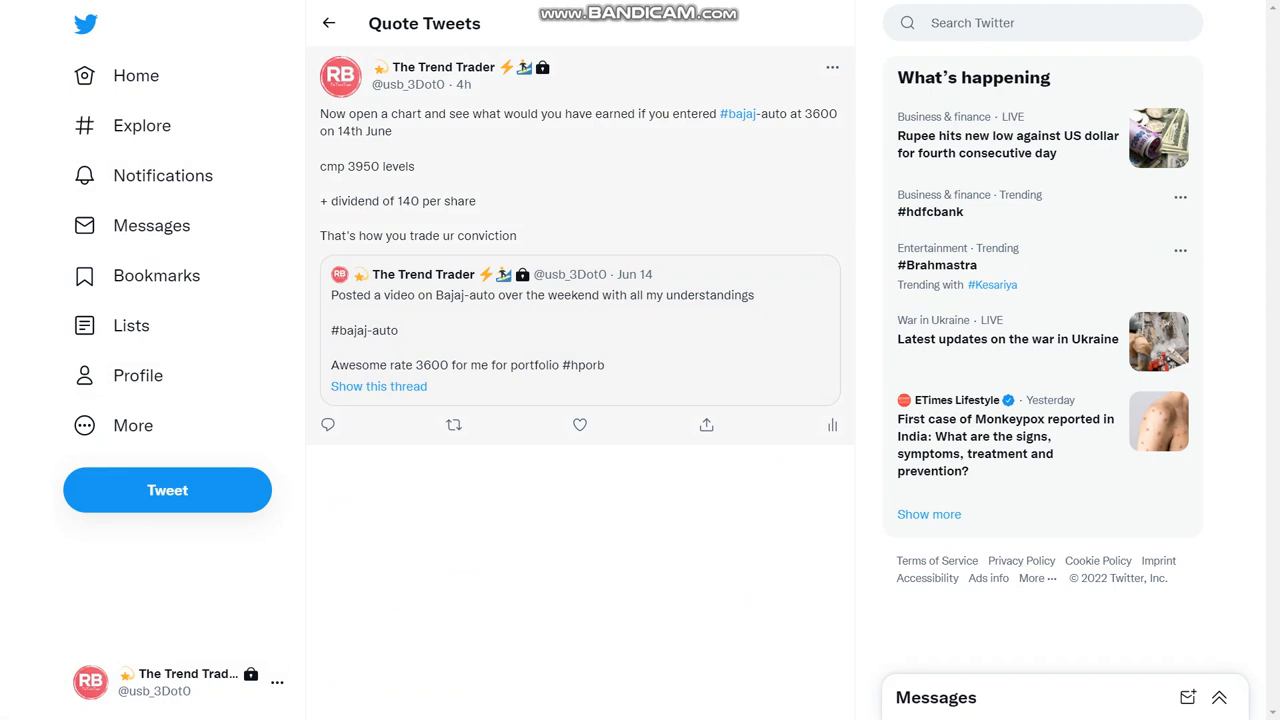
mouse_move(152, 224)
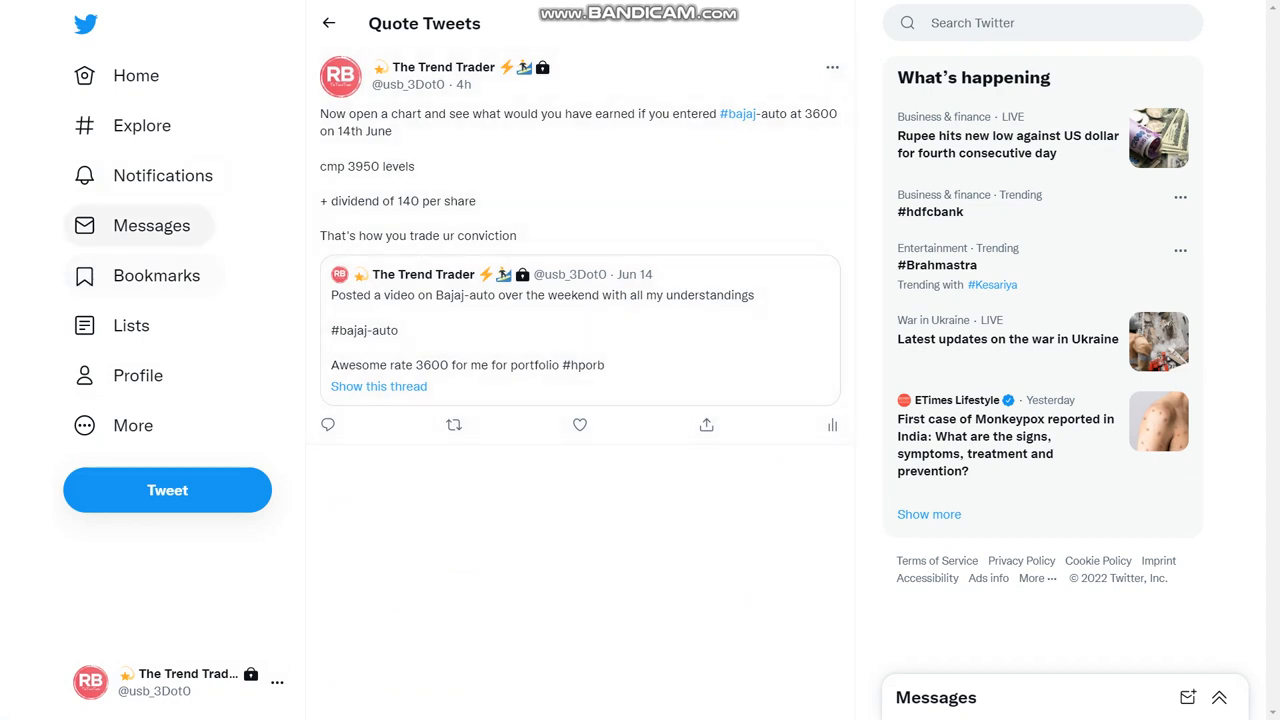
double_click(364, 166)
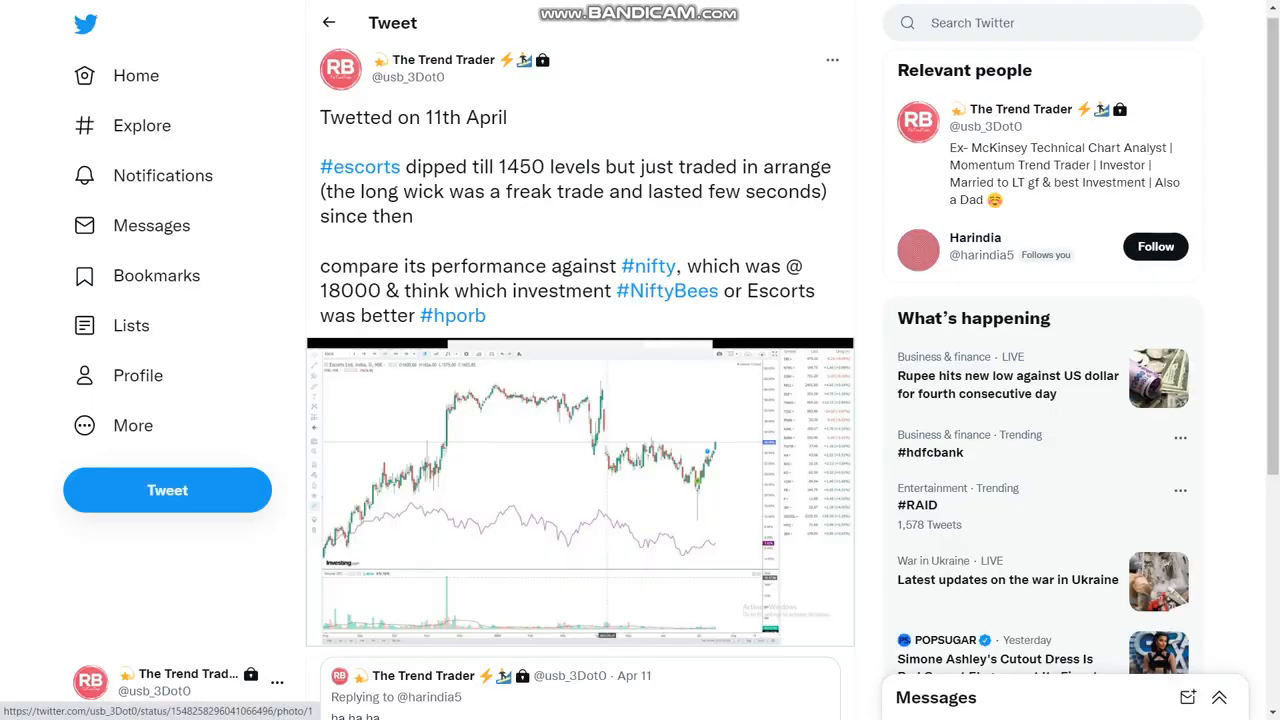
Scroll past the chart to the April 11 'ha ha ha' reply about media beliefs
scroll("down", 3)
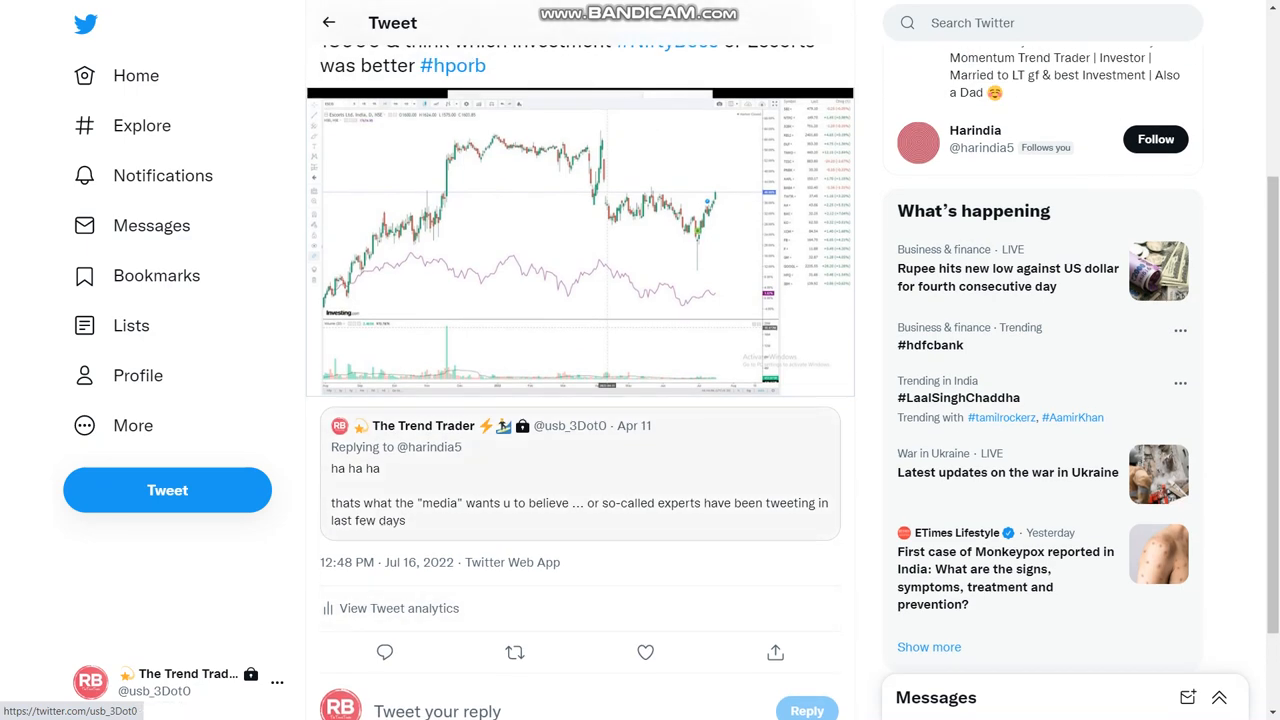
scroll("up", 3)
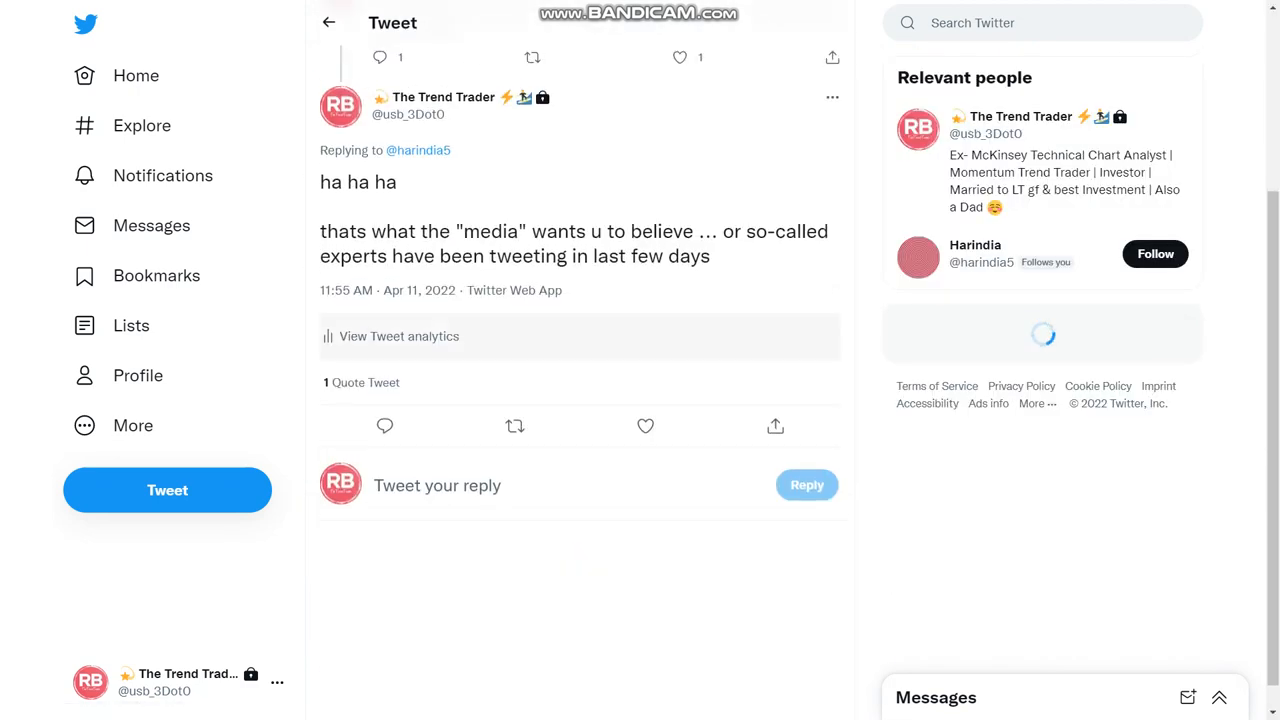
Open the original April 11 thread calling Escorts a buy at cmp 1603
left_click(328, 22)
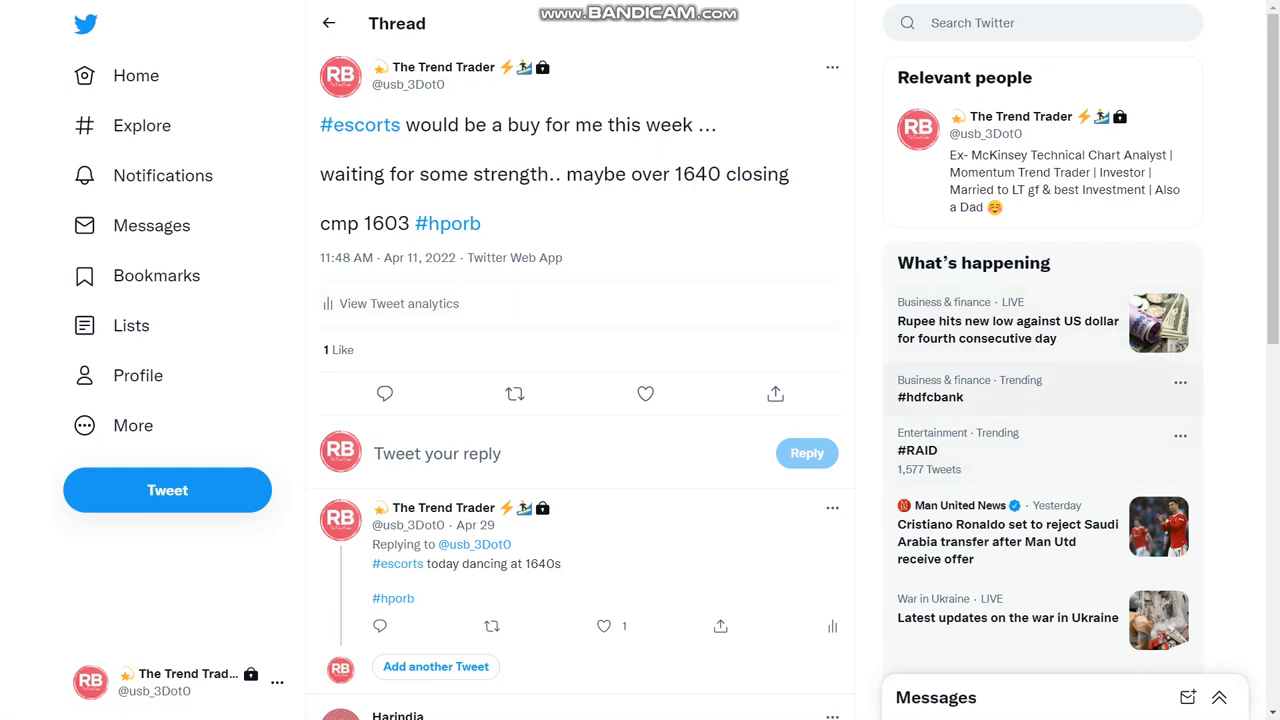
mouse_move(398, 304)
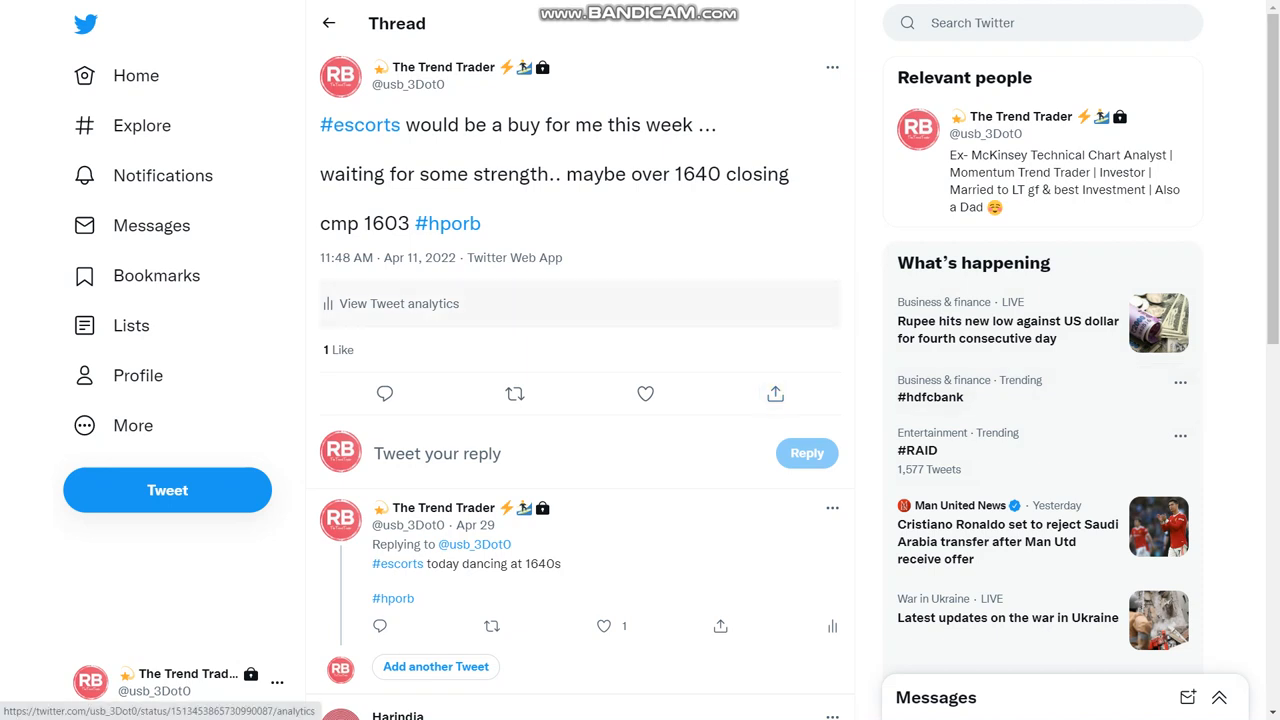